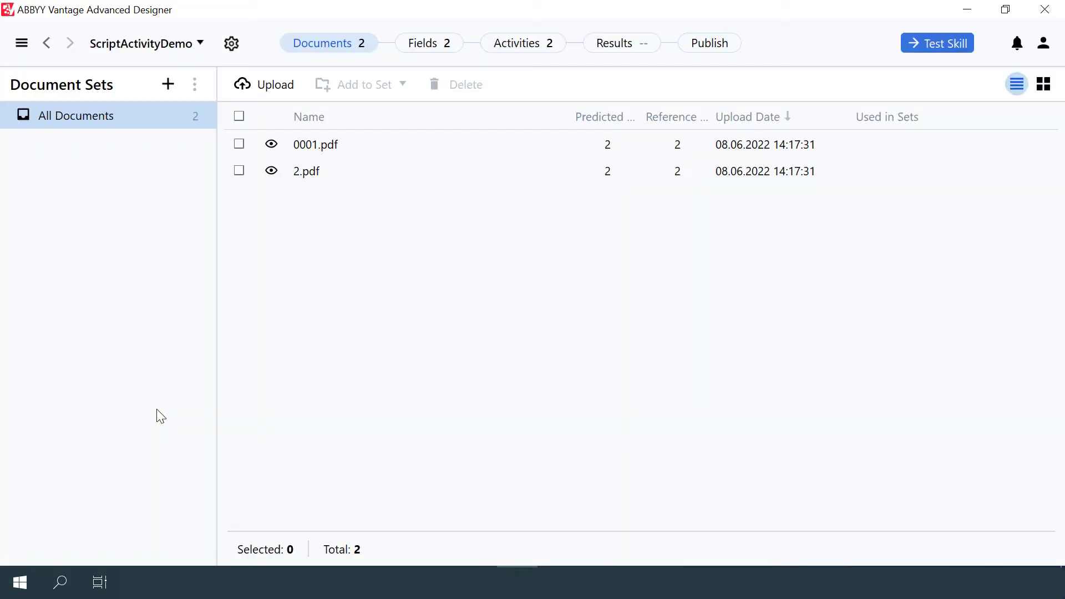
Step: Preview 2.pdf, then view the fields: 0001.pdf shows Country USA, Total 134,055.00 USD
{"action": "left_click", "coordinate": [272, 144]}
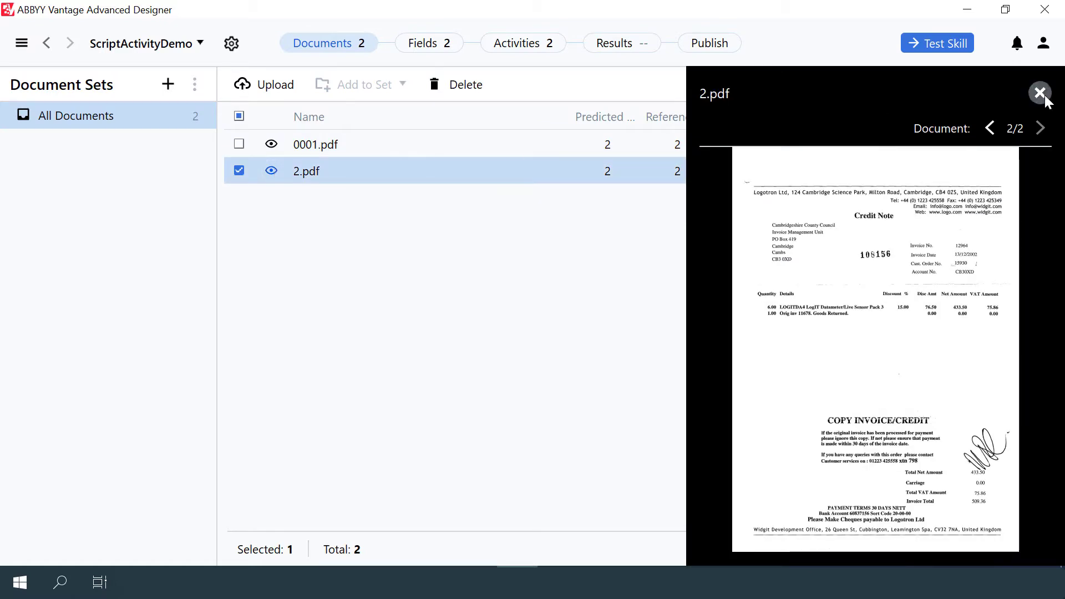
{"action": "left_click", "coordinate": [1038, 94]}
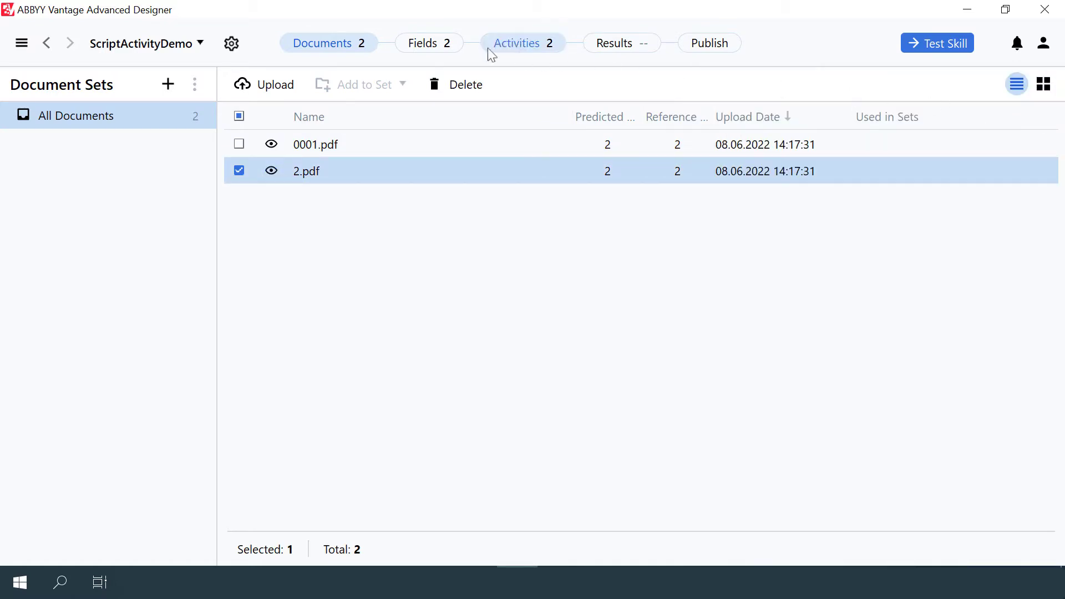
{"action": "left_click", "coordinate": [421, 43]}
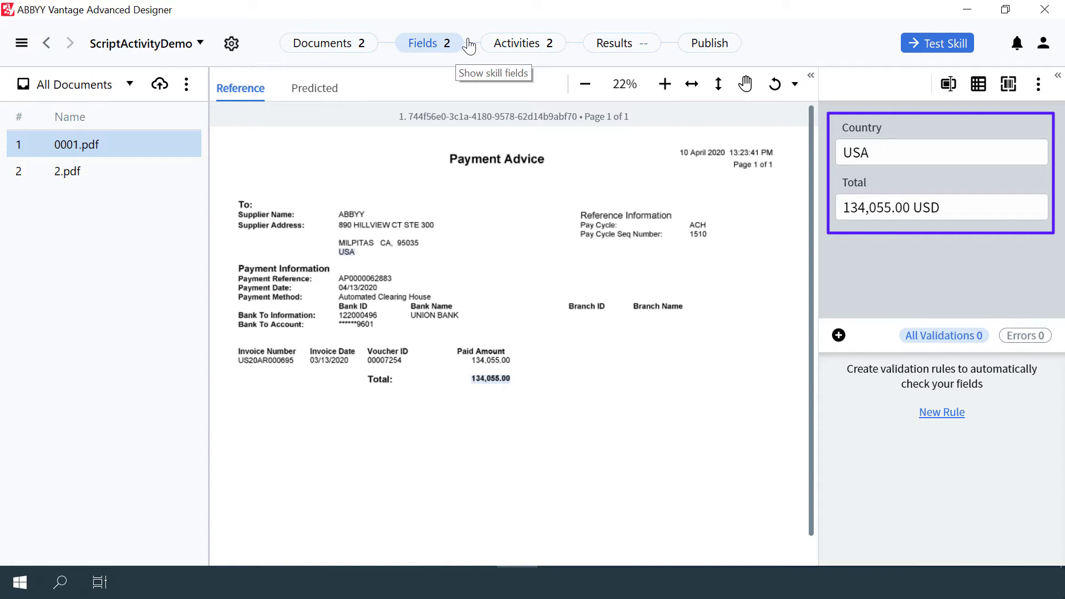
{"action": "mouse_move", "coordinate": [460, 52]}
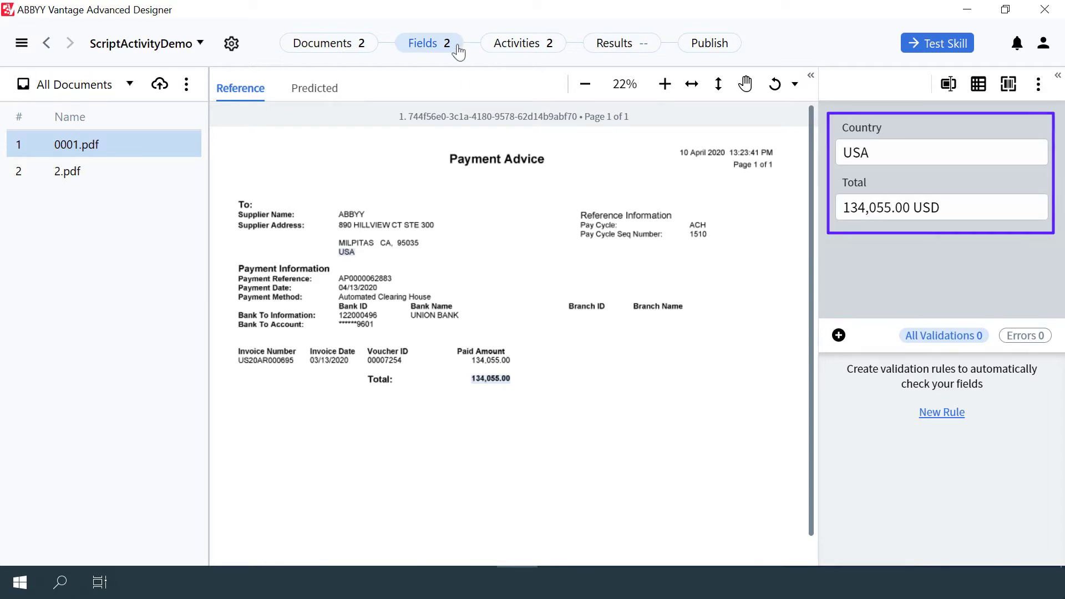
Step: Show the Extraction Rules → AddCurrency flow and AddCurrency's Country and Total script fields
{"action": "left_click", "coordinate": [522, 43]}
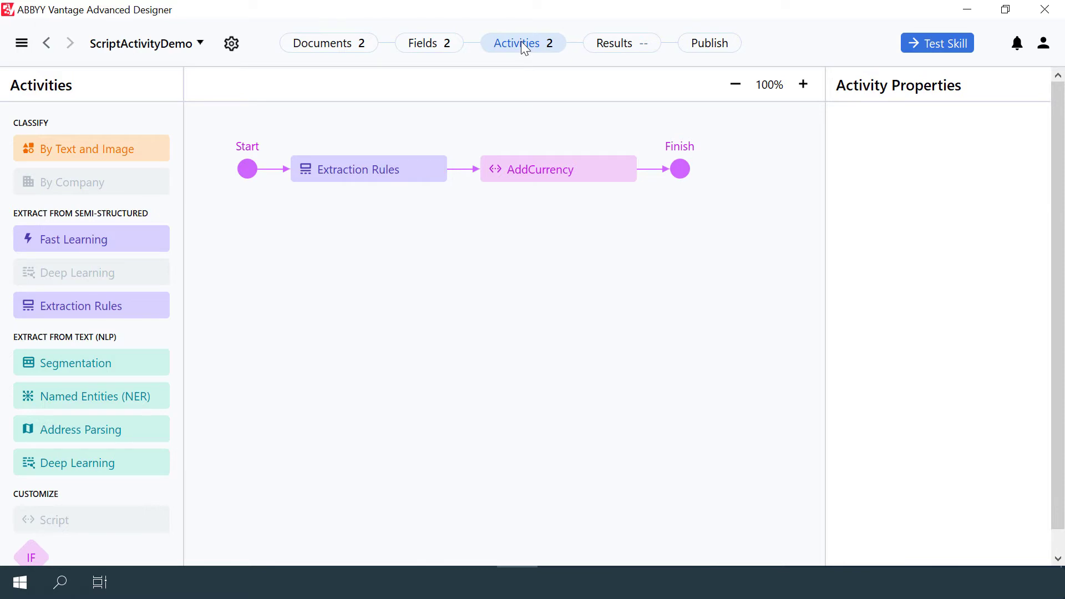
{"action": "left_click", "coordinate": [368, 169]}
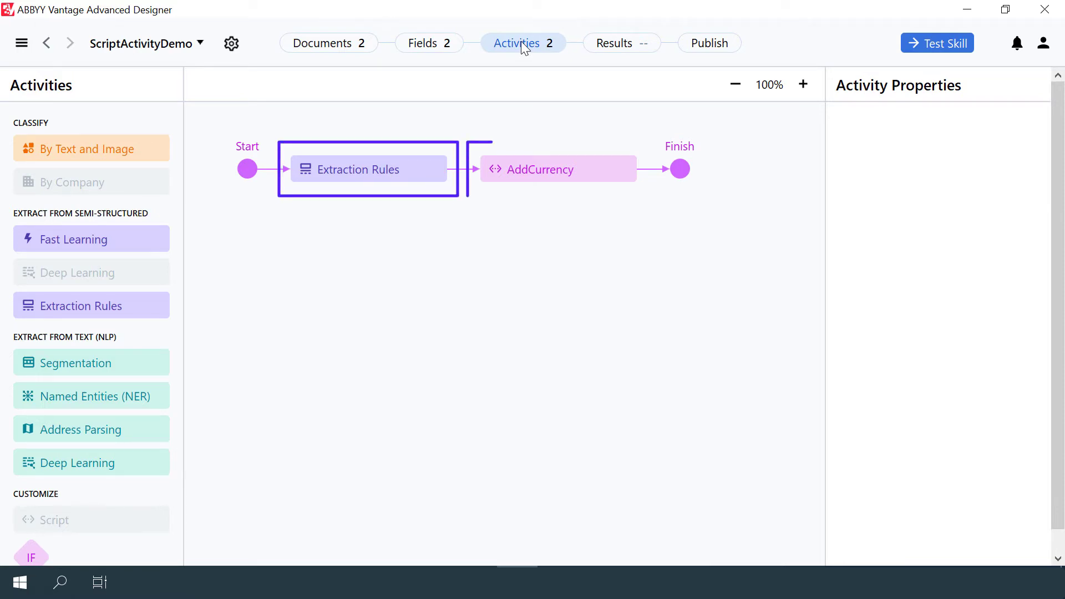
{"action": "left_click", "coordinate": [557, 169]}
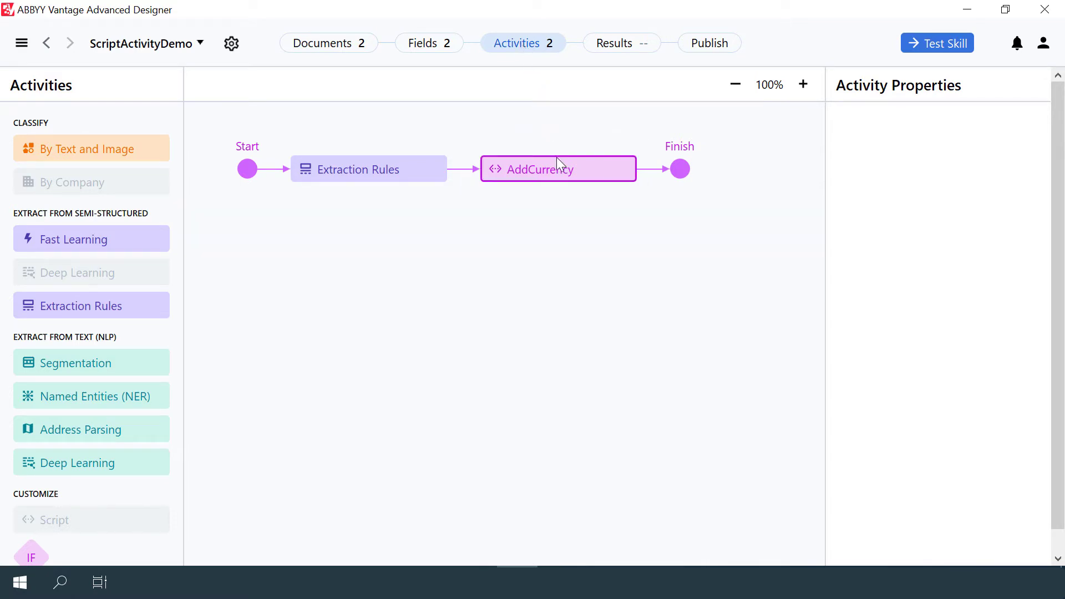
{"action": "left_click", "coordinate": [556, 169]}
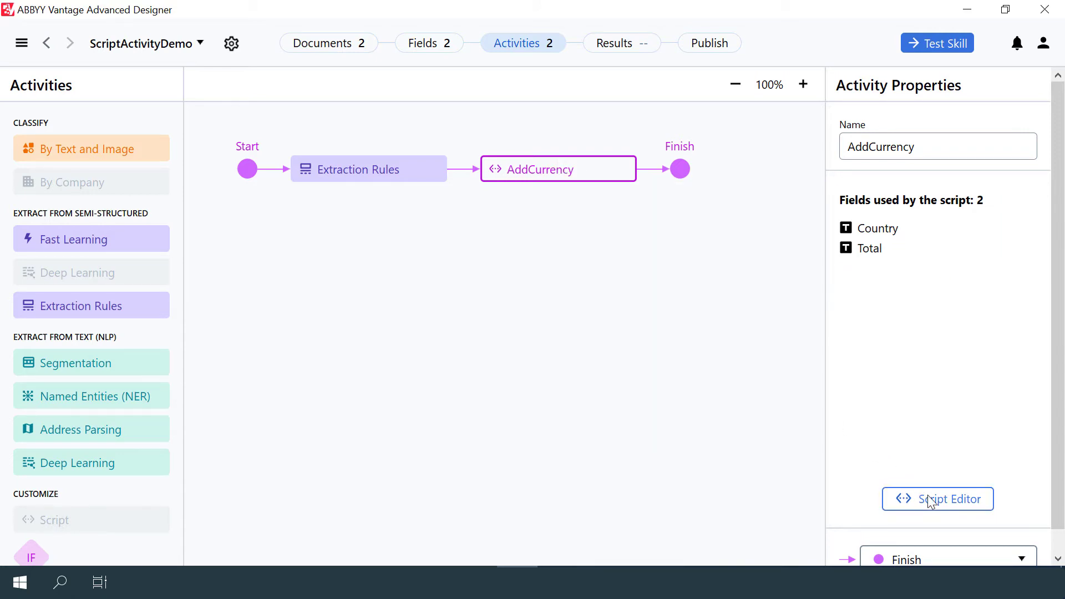
{"action": "left_click", "coordinate": [937, 499]}
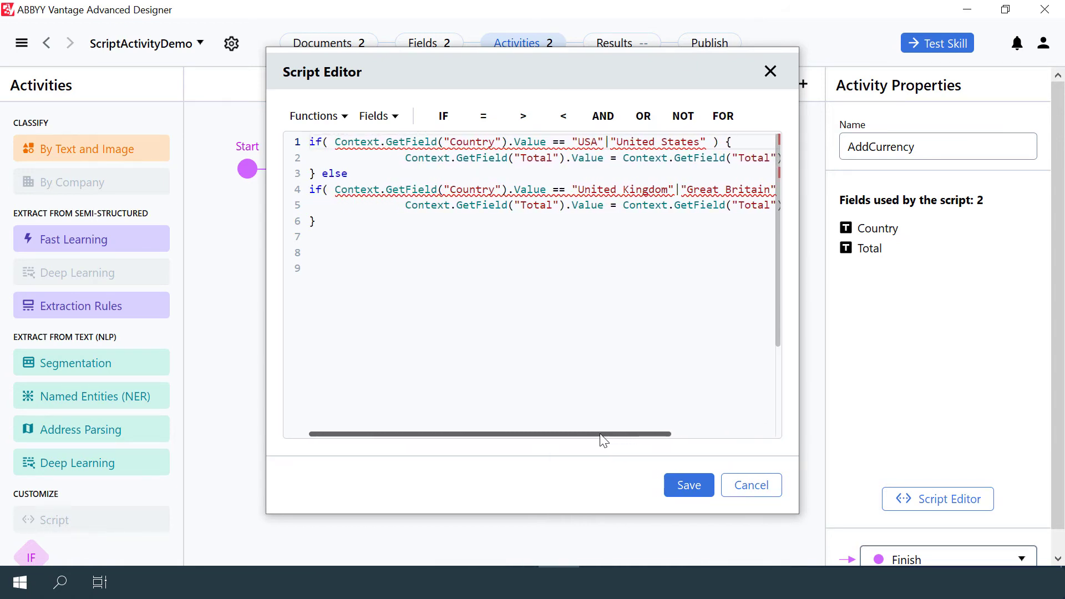
{"action": "left_click", "coordinate": [687, 484]}
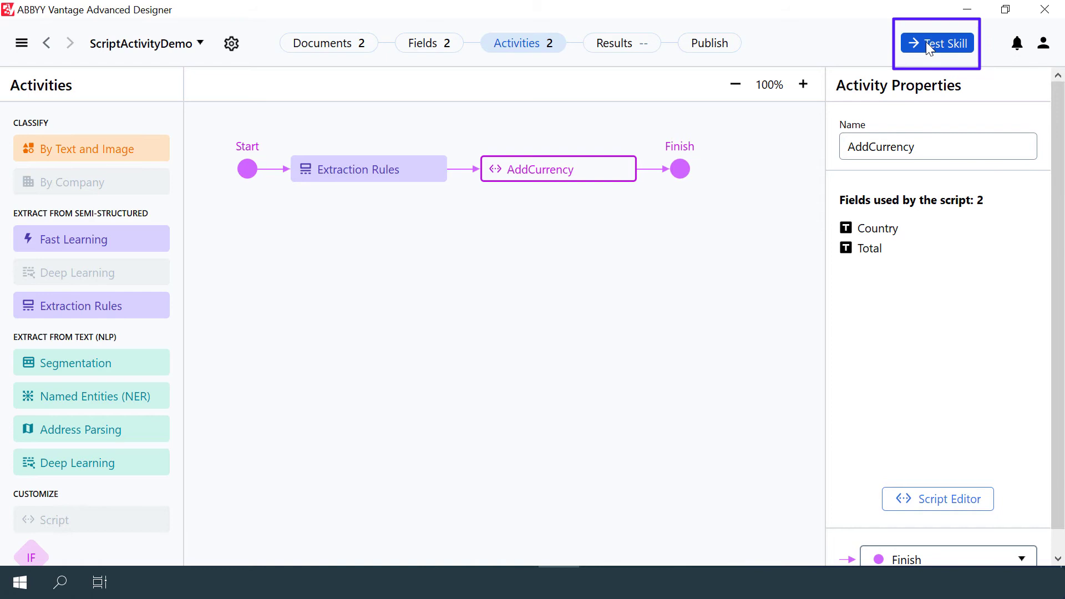
Step: Run Test Skill on ScriptActivityDemo and view results: Country and Total at 100% accuracy
{"action": "left_click", "coordinate": [935, 43]}
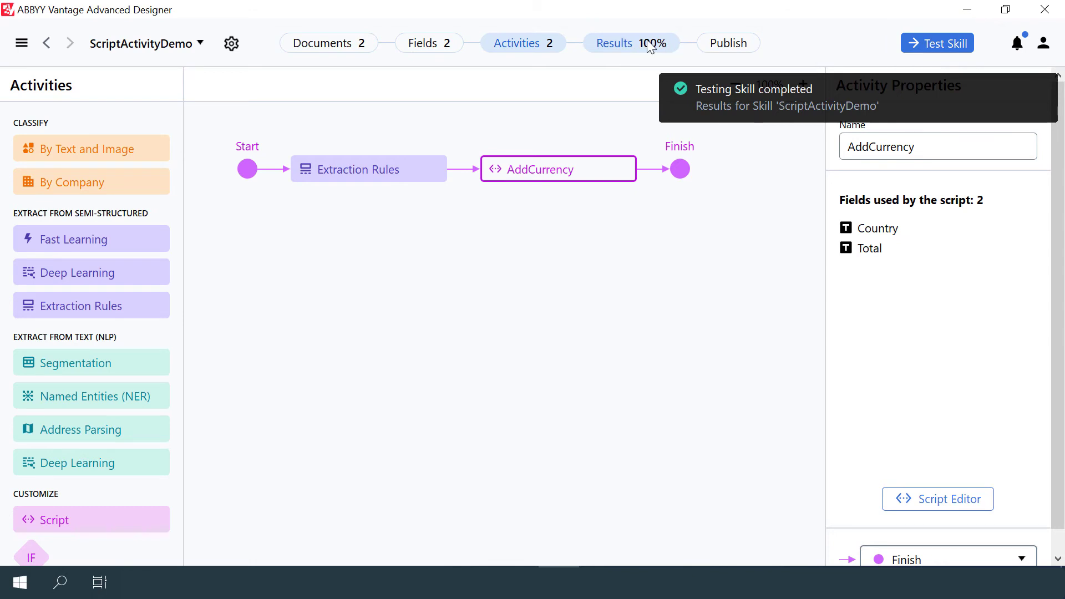
{"action": "left_click", "coordinate": [613, 42]}
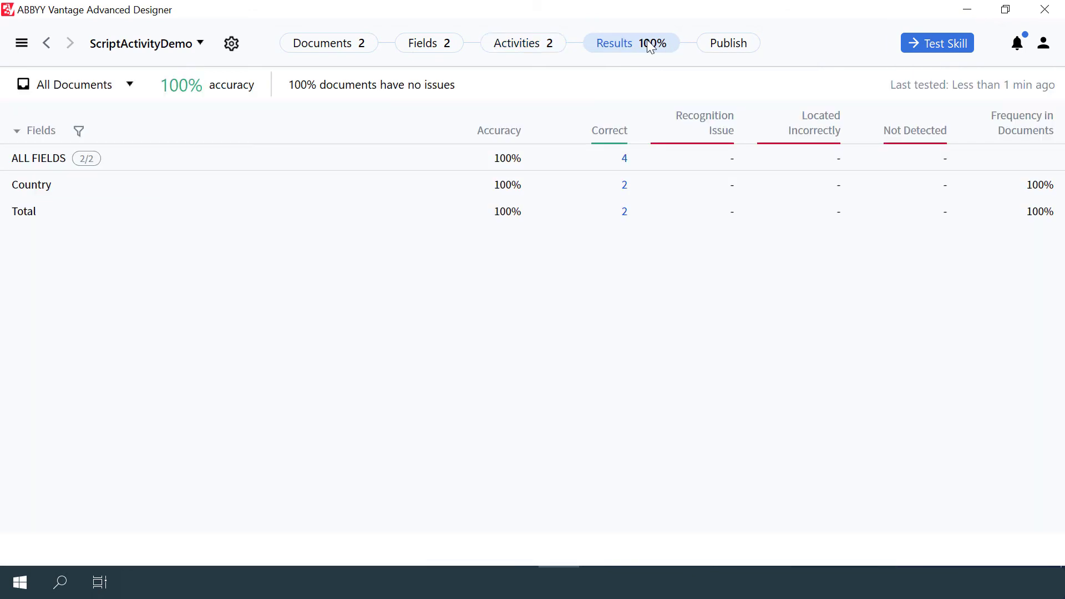
{"action": "mouse_move", "coordinate": [638, 106]}
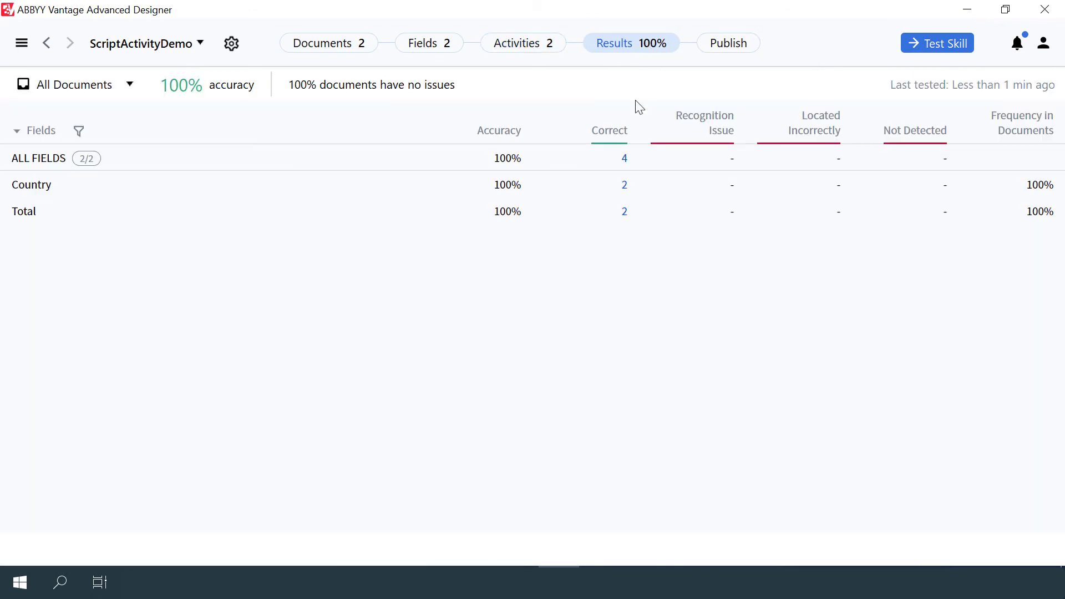
Step: Review correct results for 2.pdf (United Kingdom, 509.36 GBP), then open Publish settings
{"action": "left_click", "coordinate": [623, 185]}
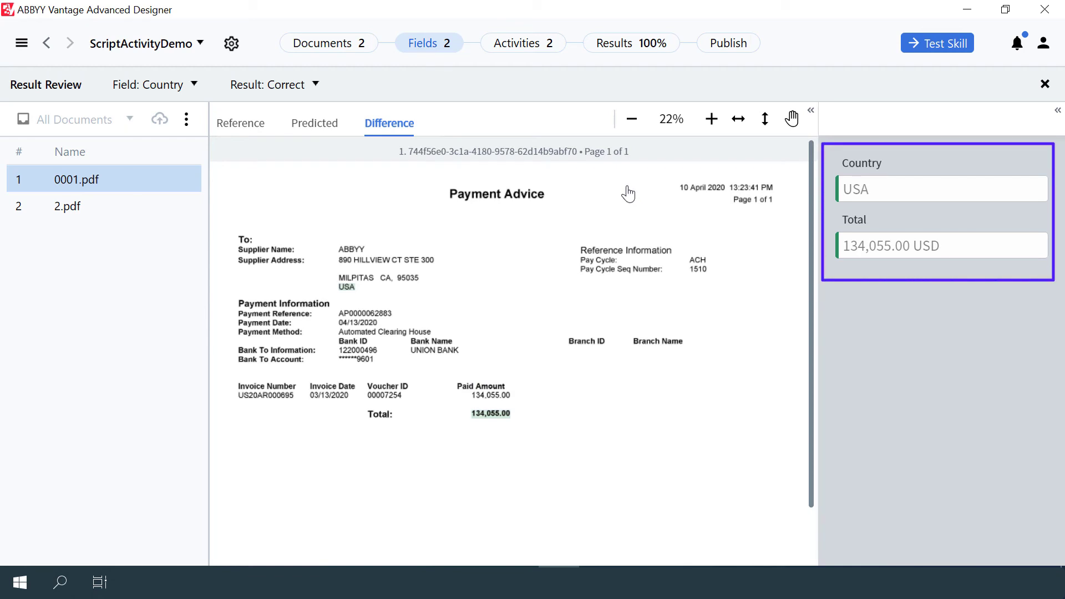
{"action": "left_click", "coordinate": [67, 206]}
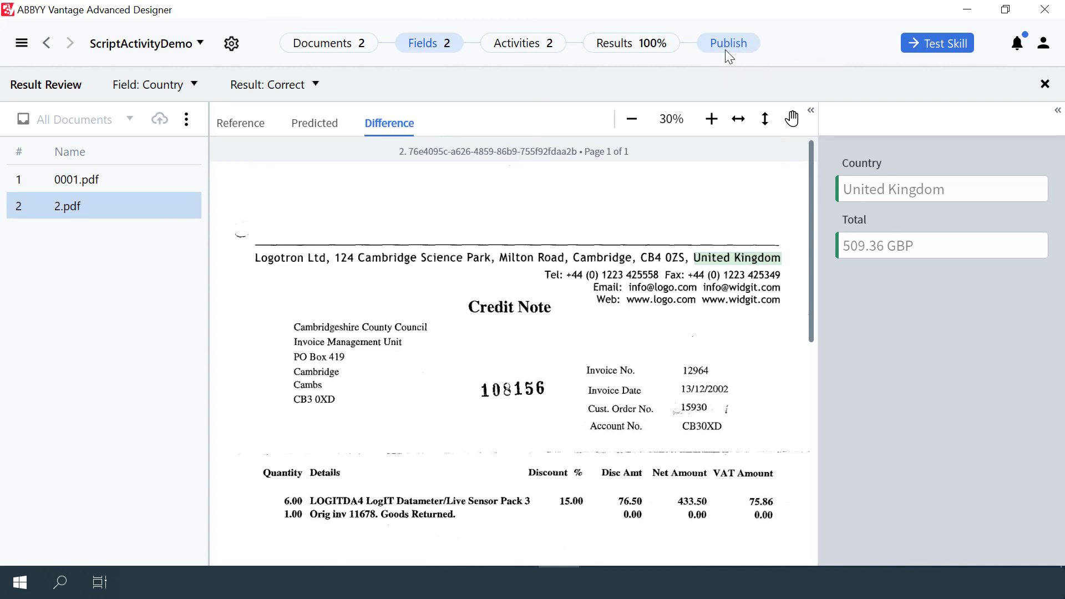
{"action": "left_click", "coordinate": [727, 43]}
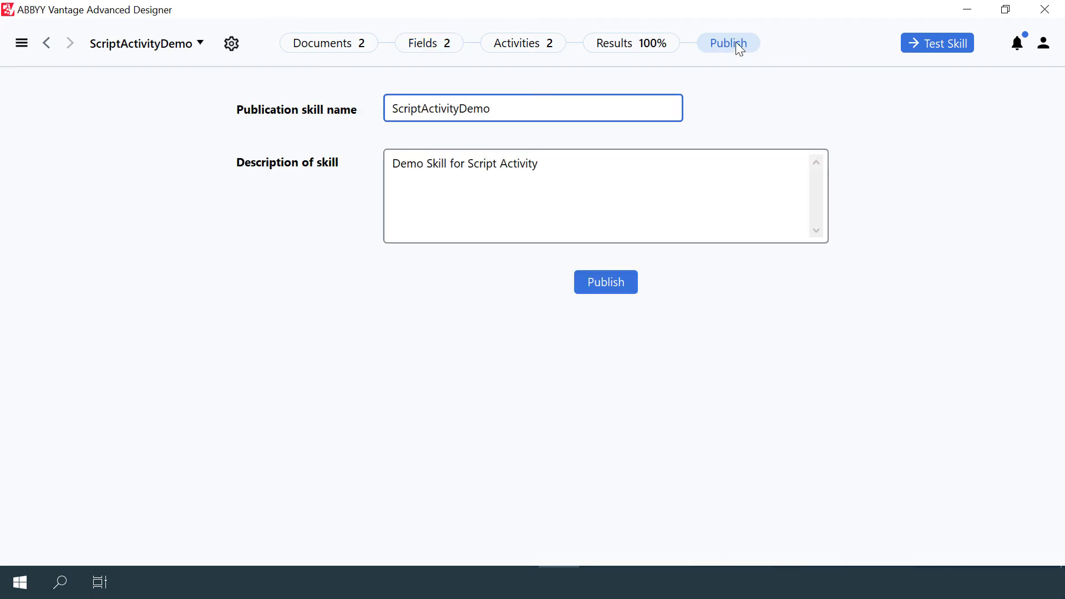